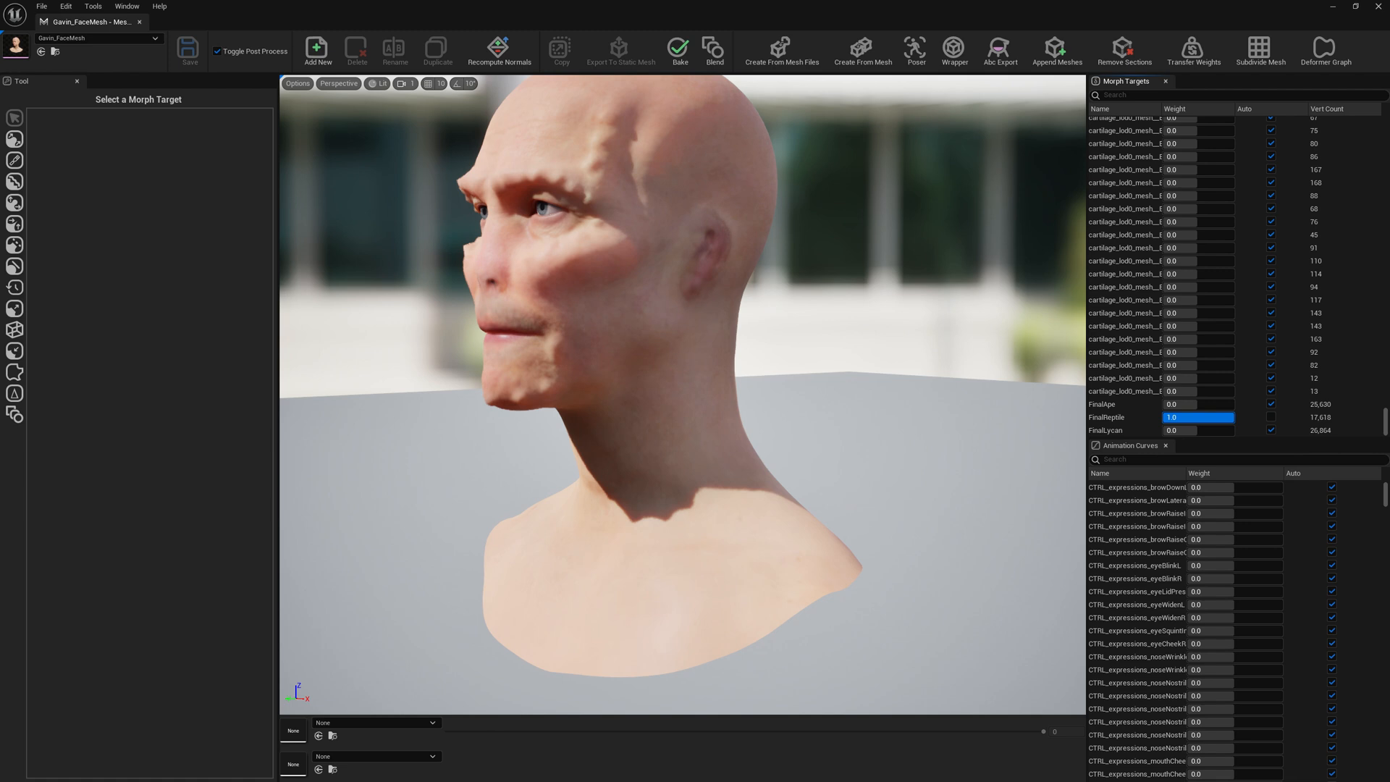
Step: Preview FinalLycan at weight 1.0 on the head, then reset weights to 0 for a neutral face
left_click(1199, 417)
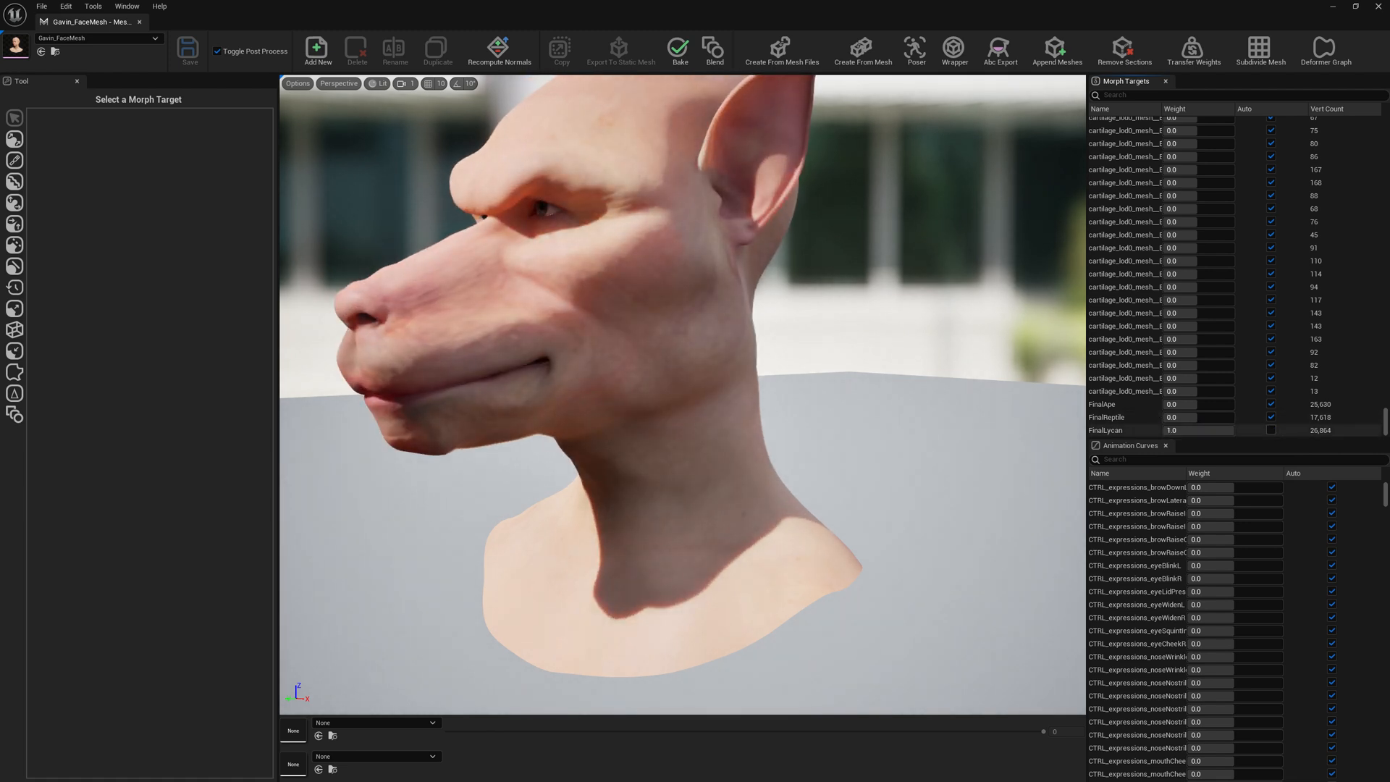
left_click(1272, 430)
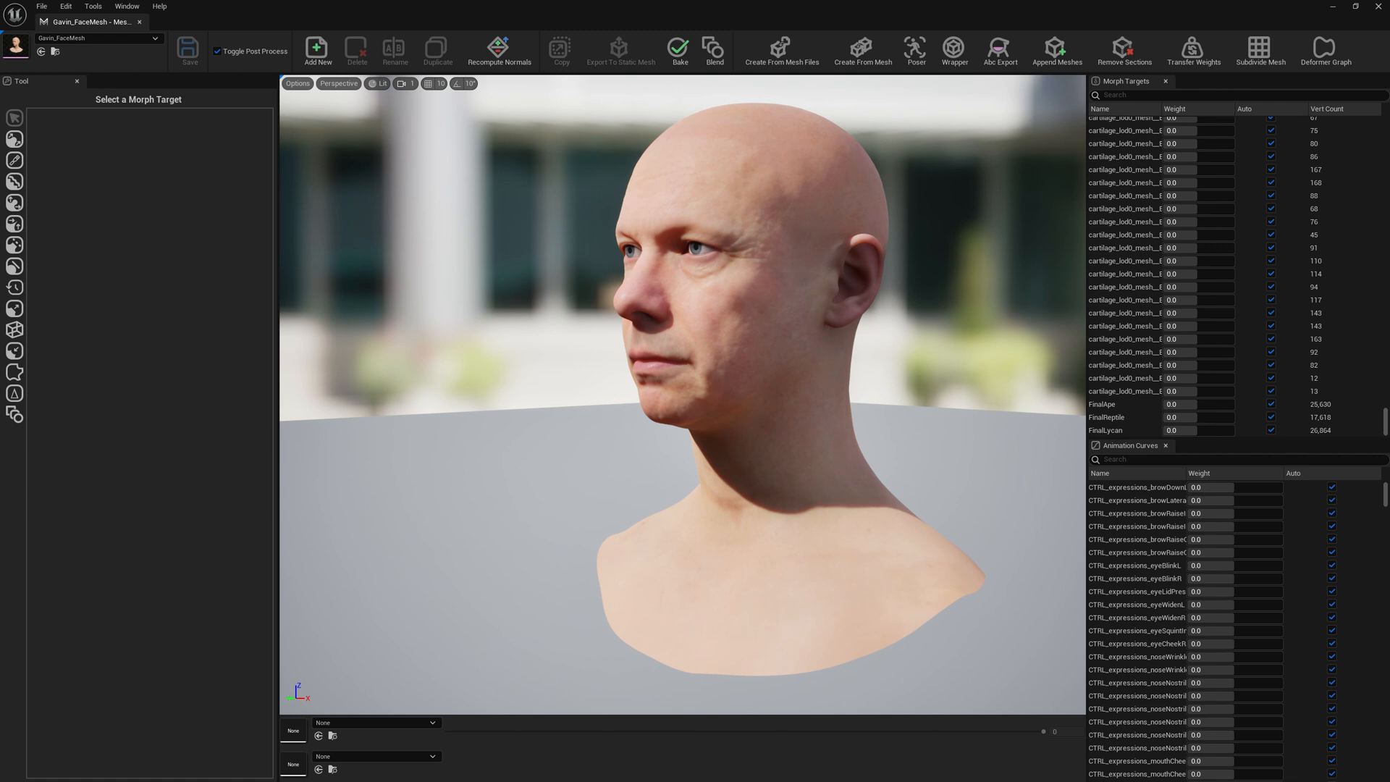
Step: Create a new morph target named Test123 via Add New and select it after the LOD build
left_click(317, 49)
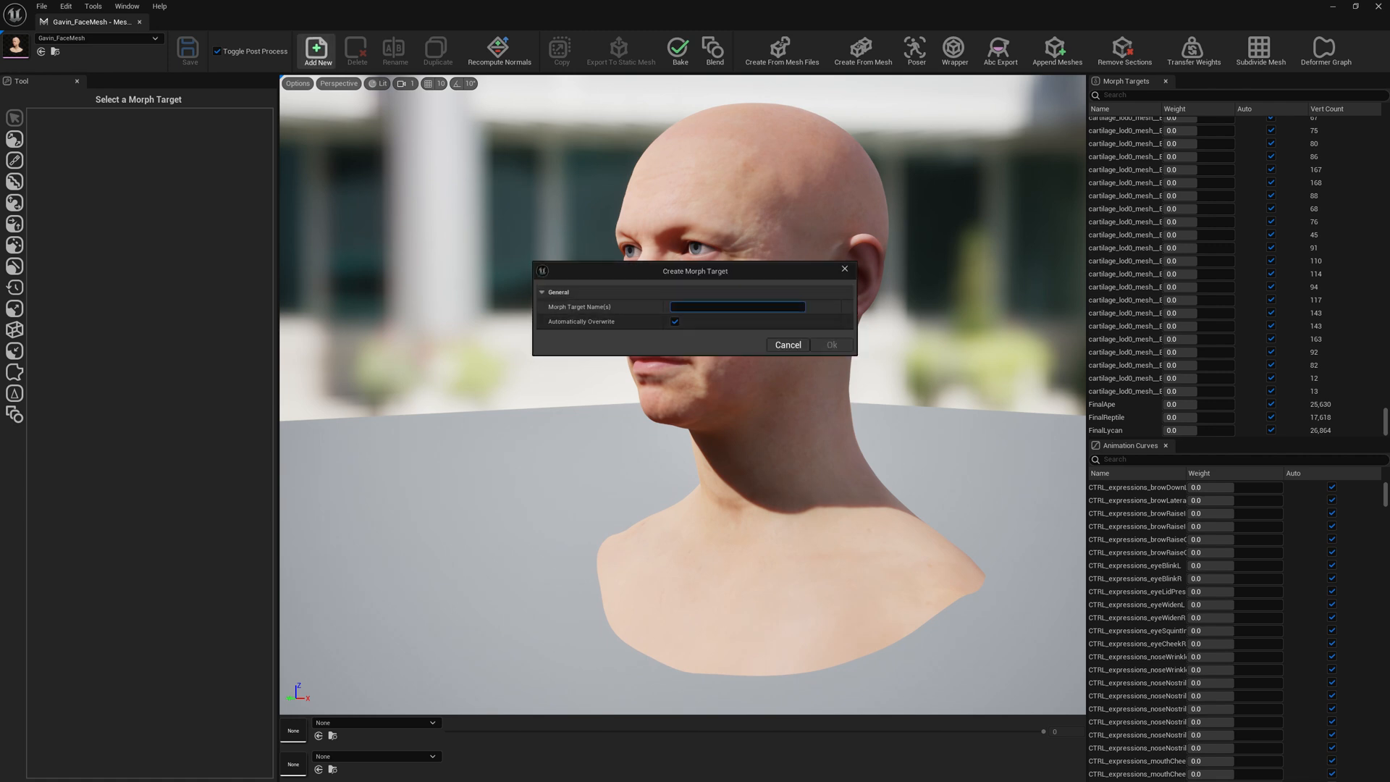
type("Test")
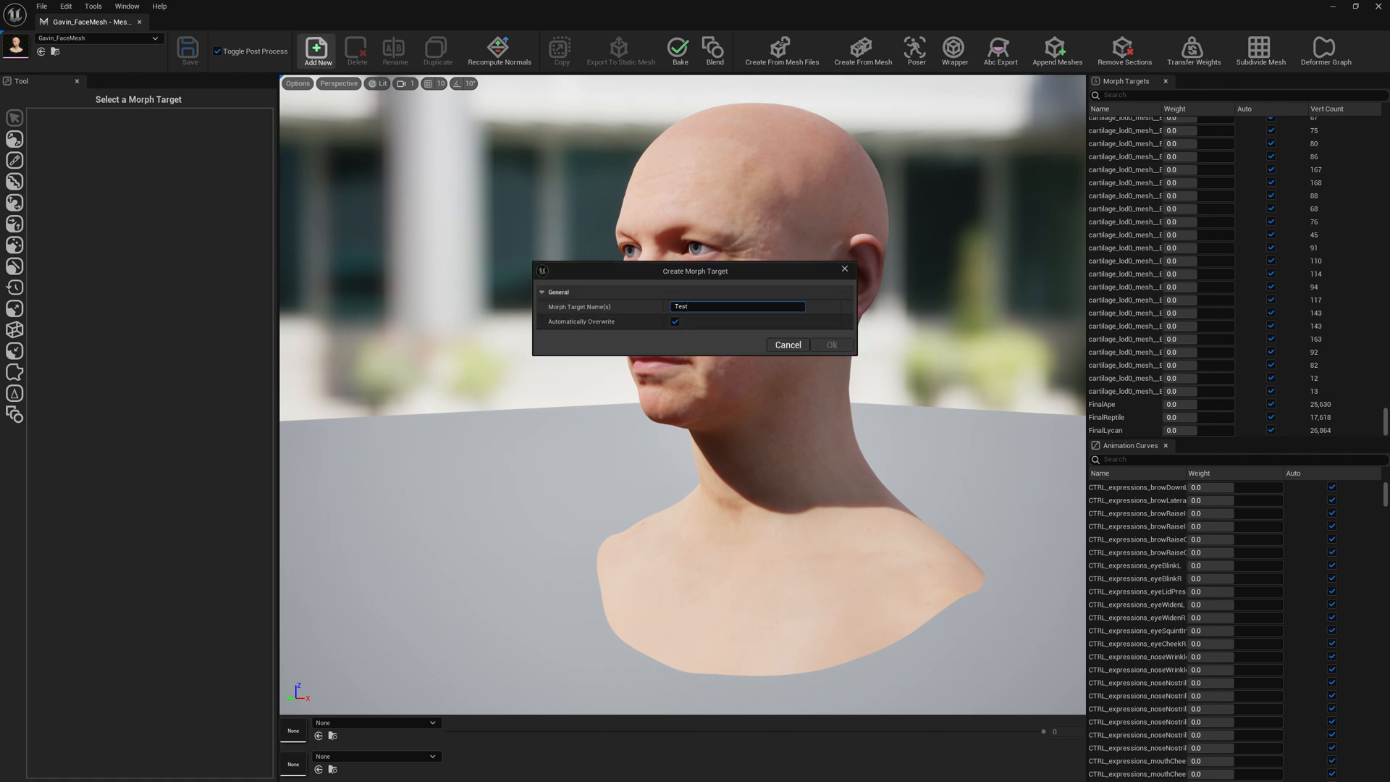
type("123")
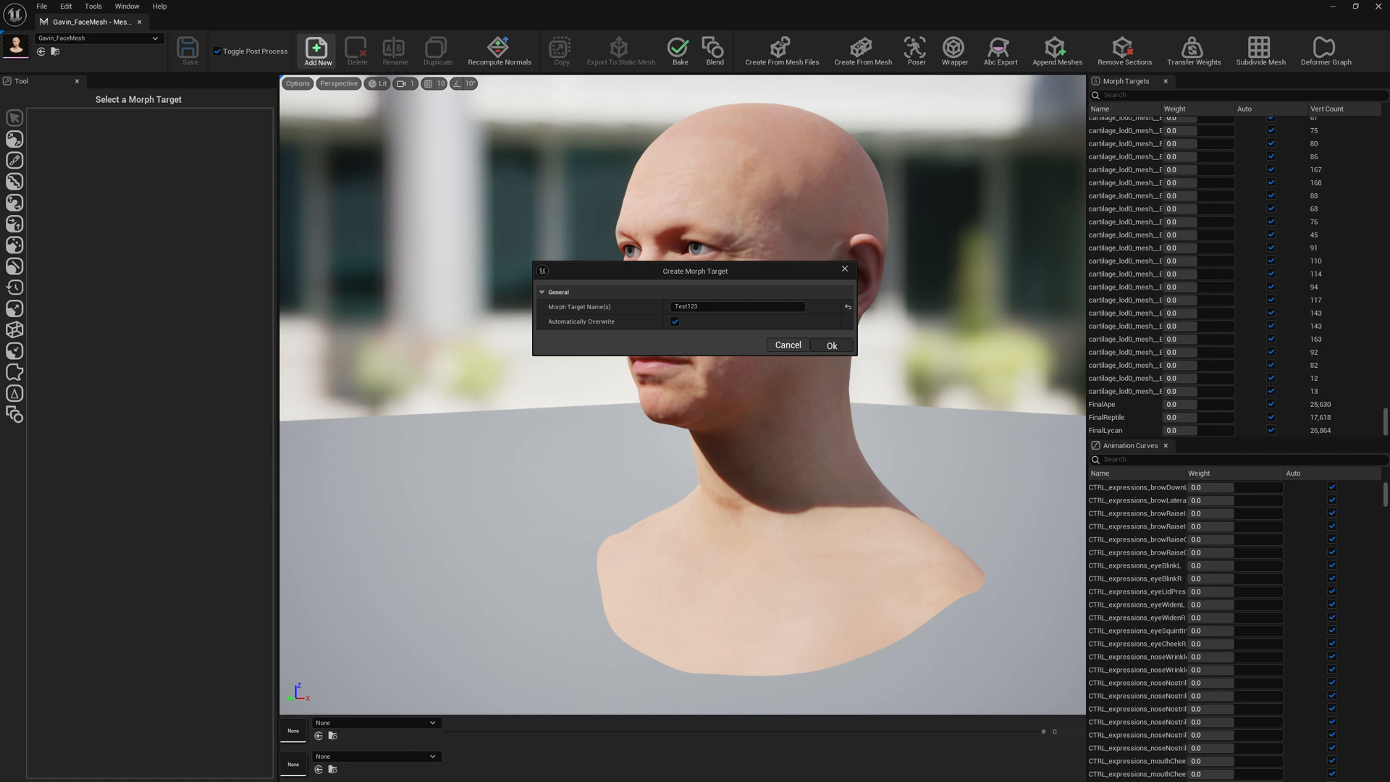
left_click(831, 346)
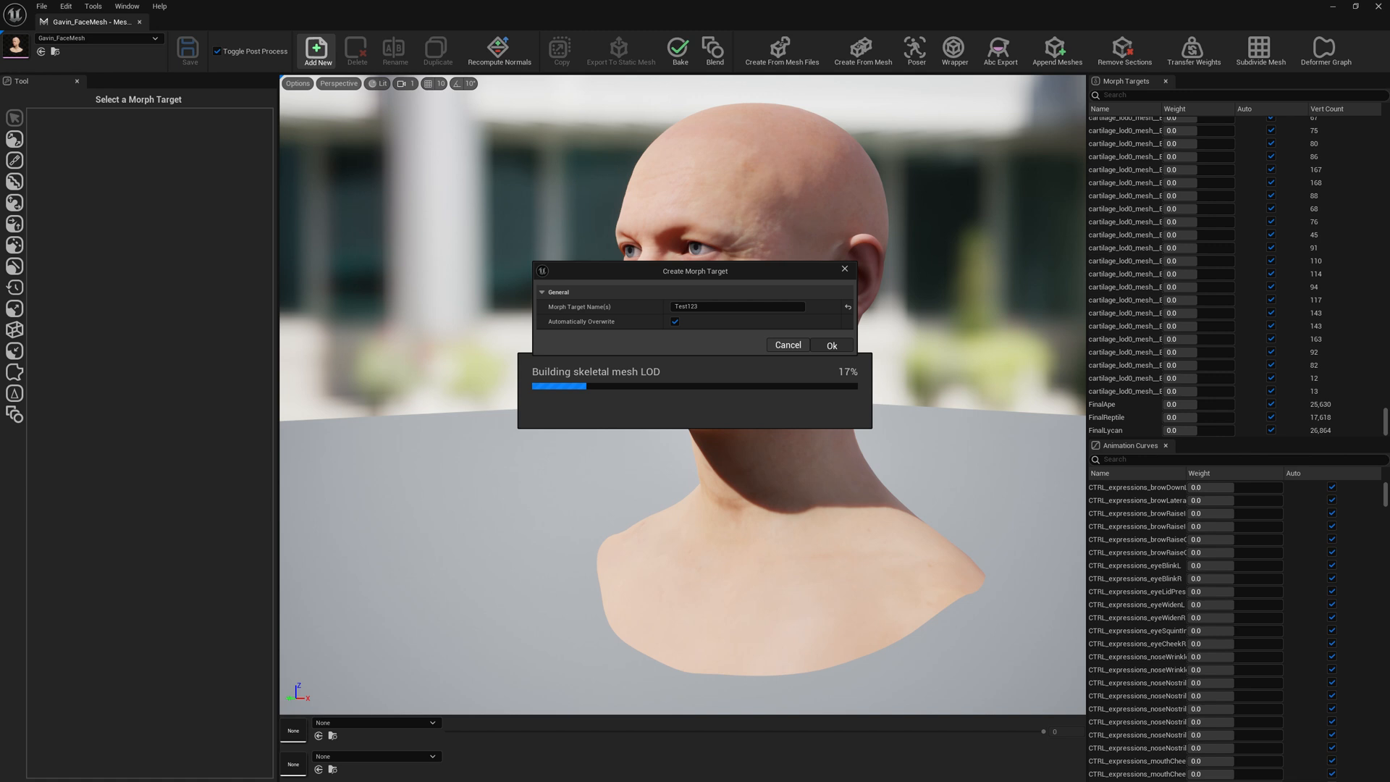
left_click(830, 344)
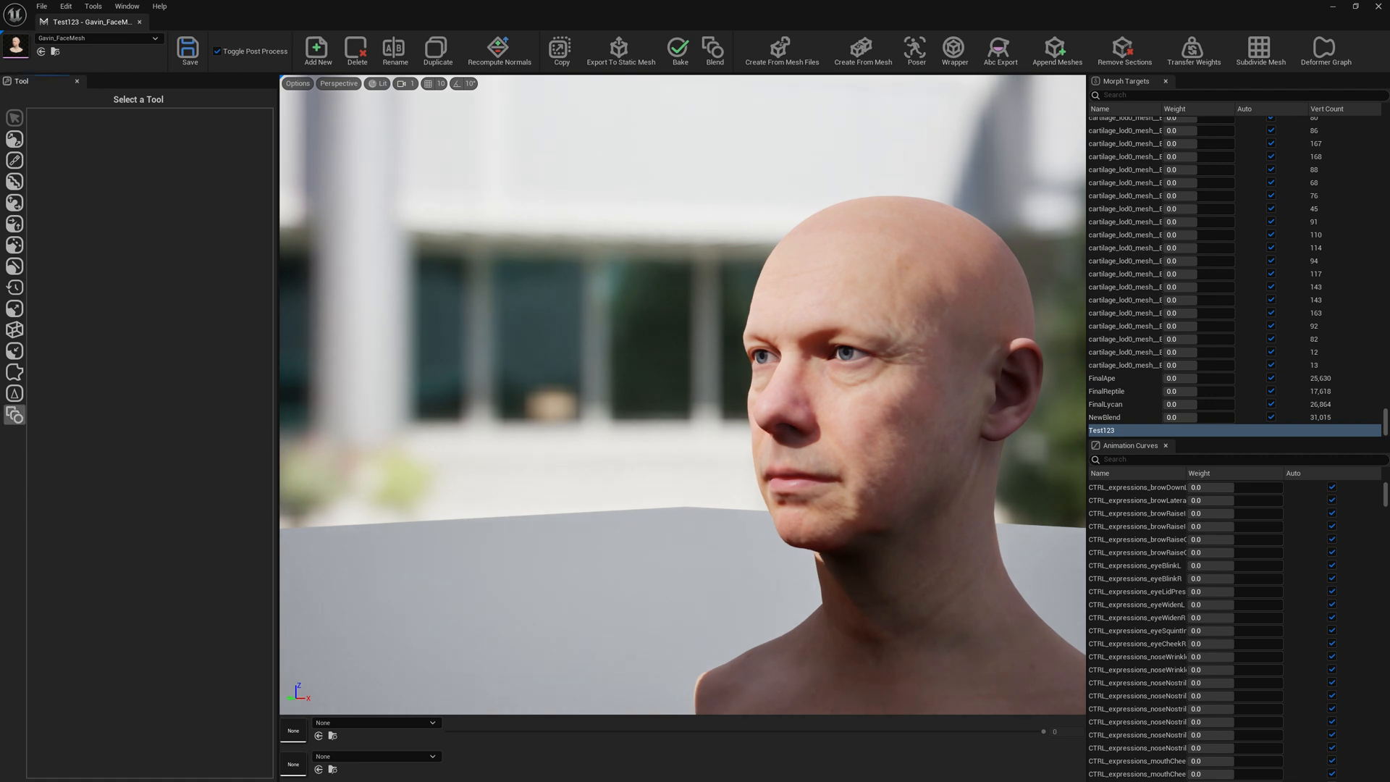
Step: Activate the Blend tool on Test123 and switch Material Mode to plain blue shading
left_click(712, 51)
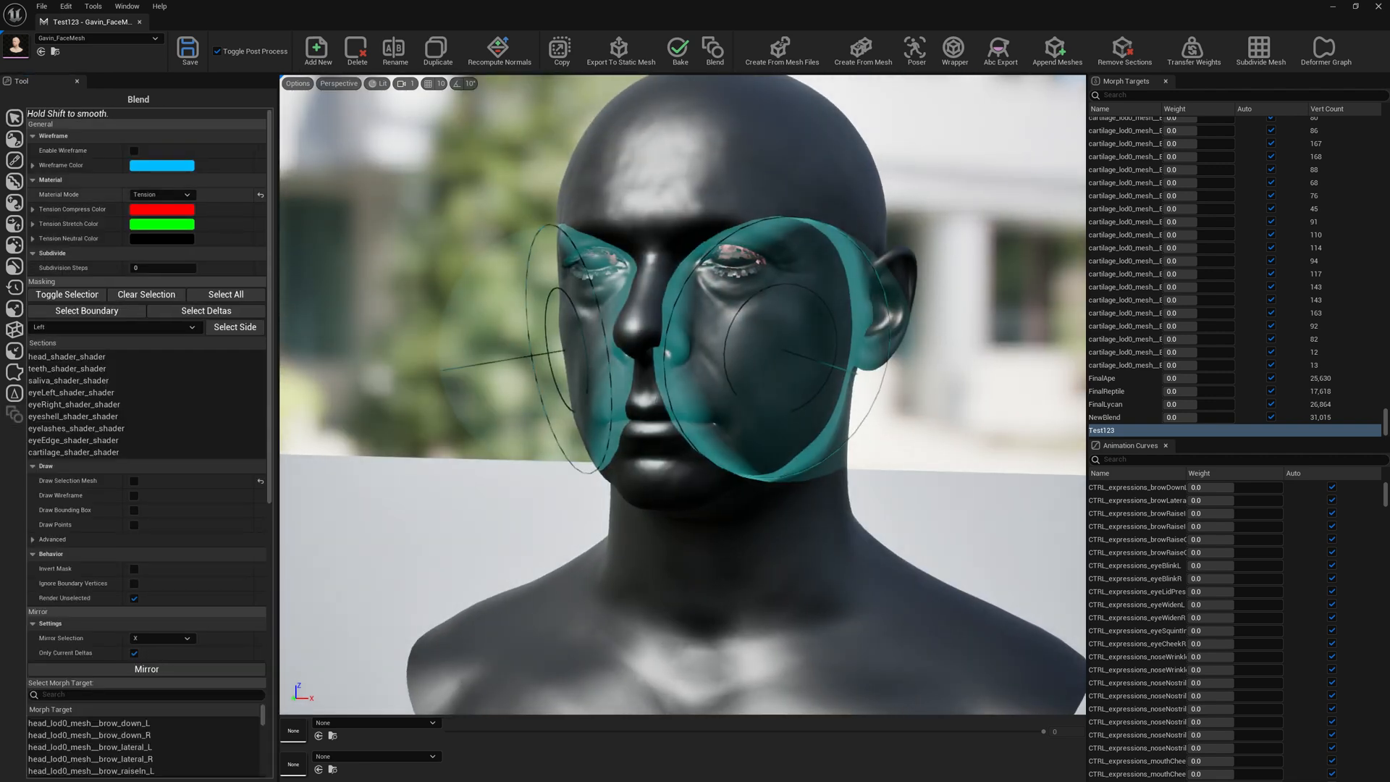
left_click(161, 194)
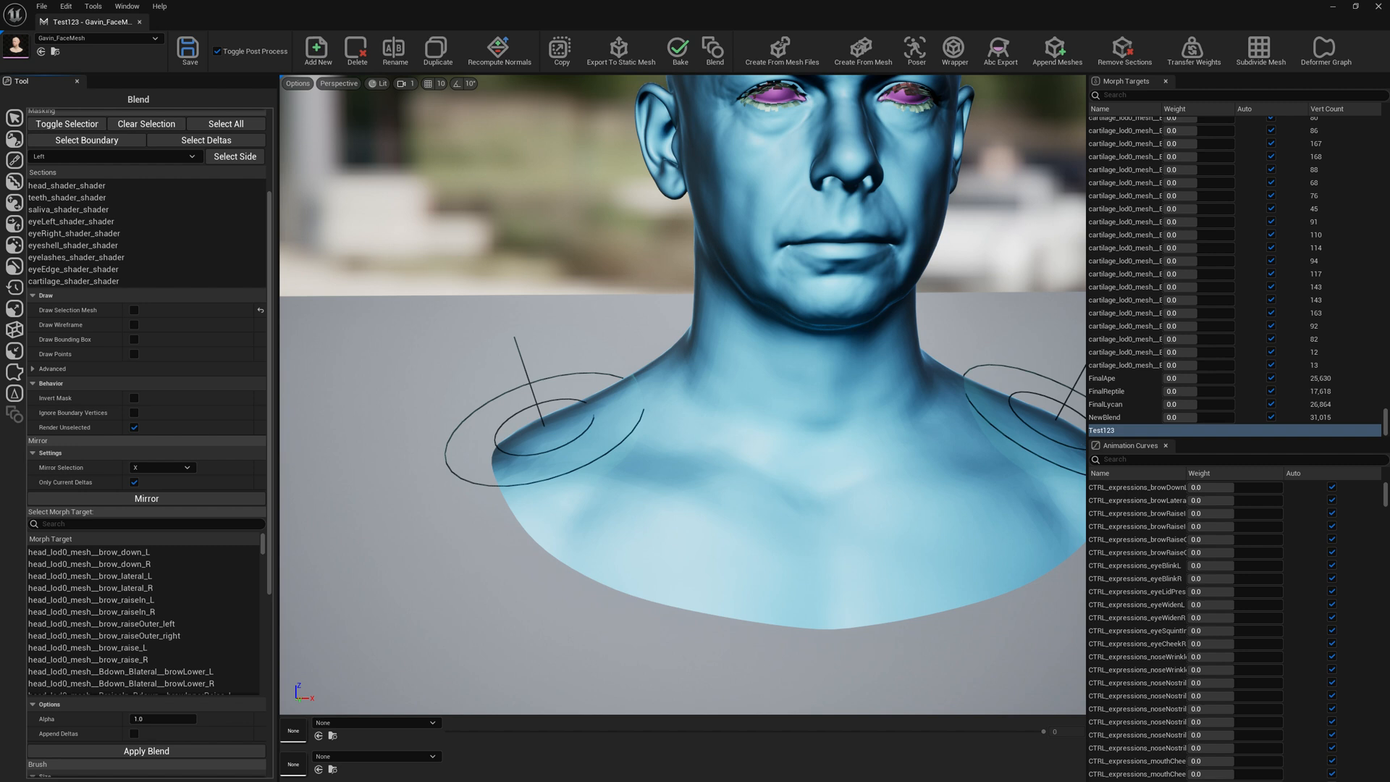
mouse_move(14, 415)
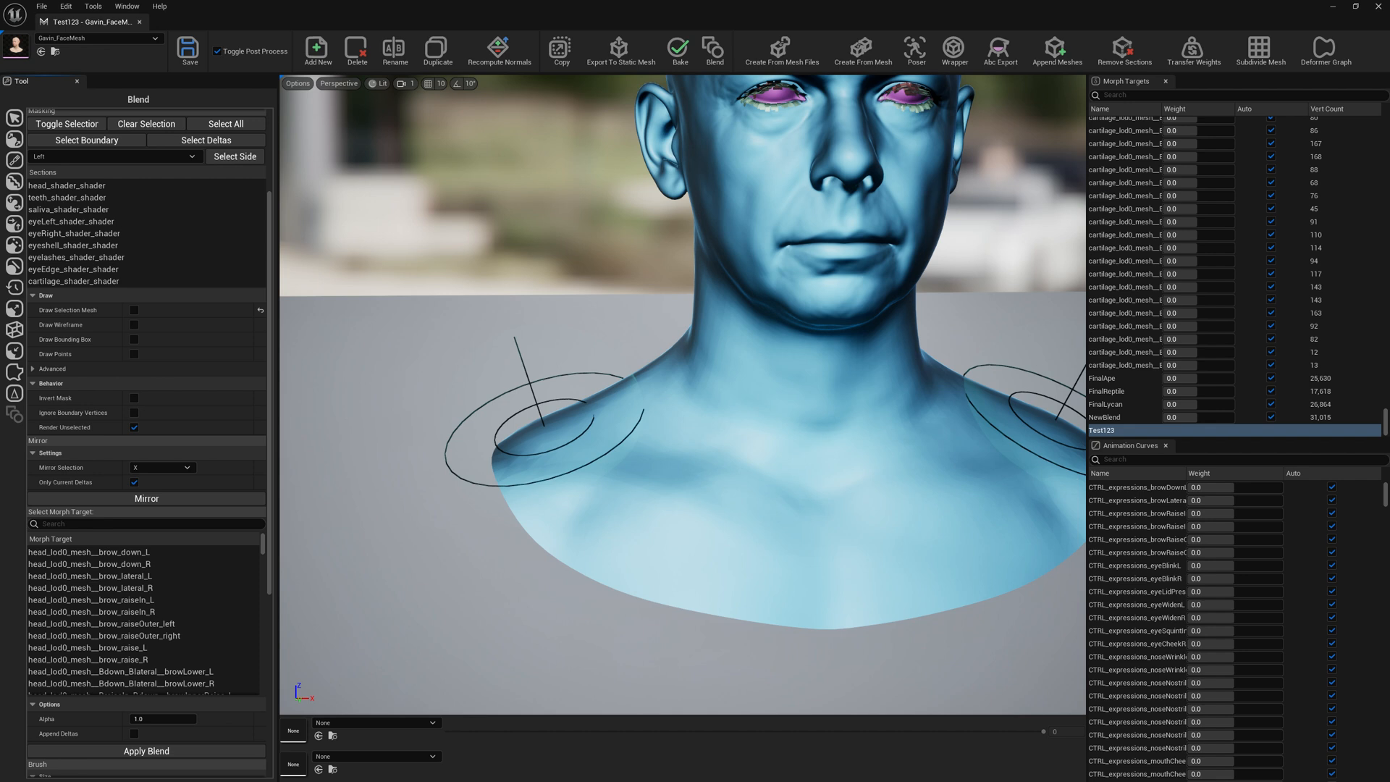
scroll("down", 3)
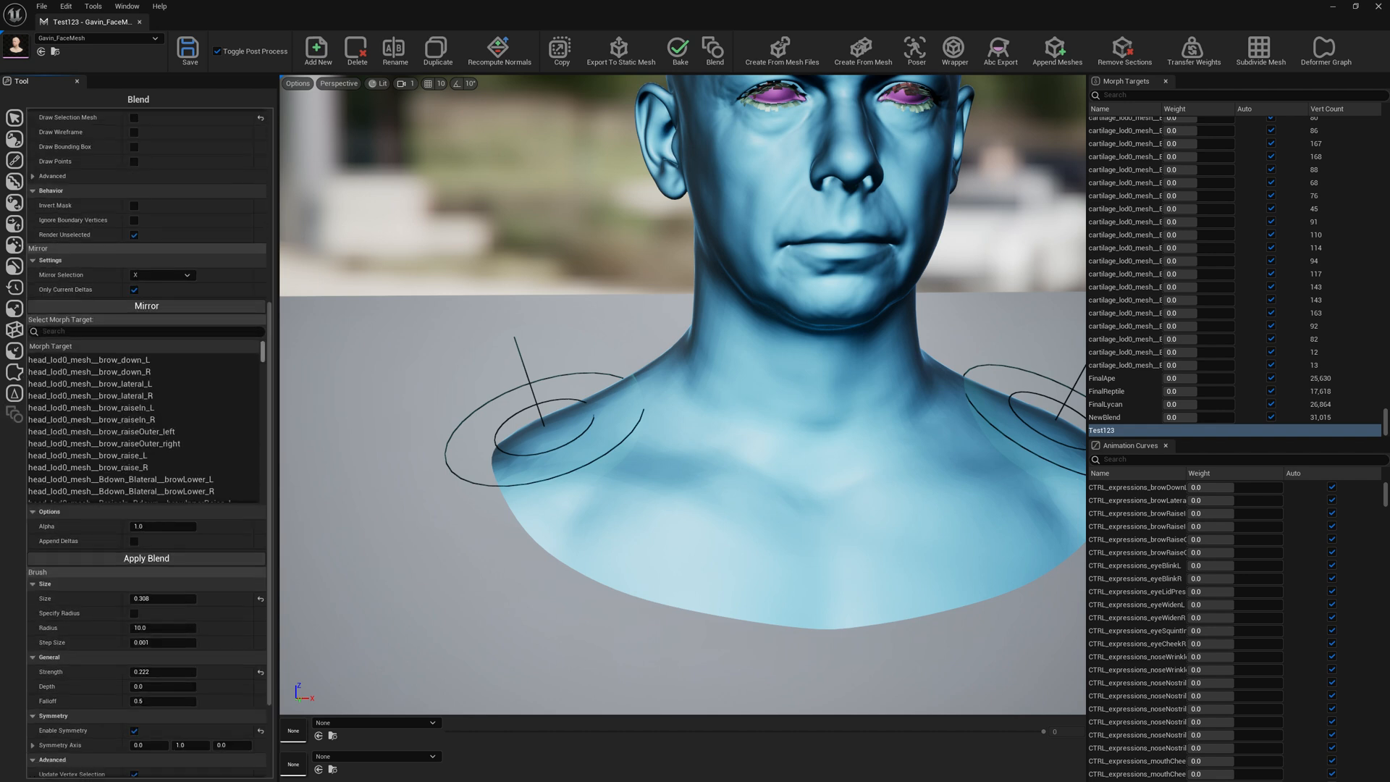
Step: Paint FinalApe at Alpha 1.0 and low Strength over the mouth and jaw for an ape muzzle
scroll("down", 3)
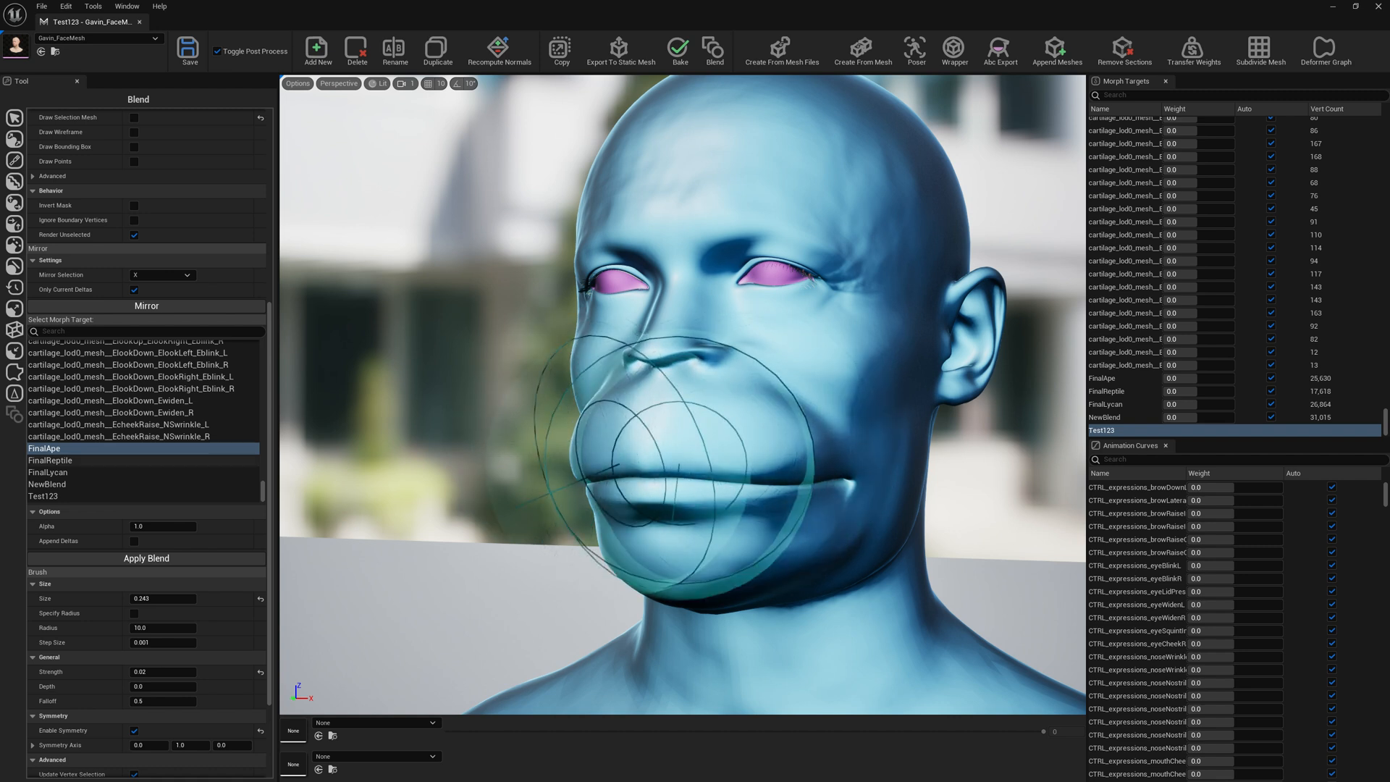
left_click(49, 461)
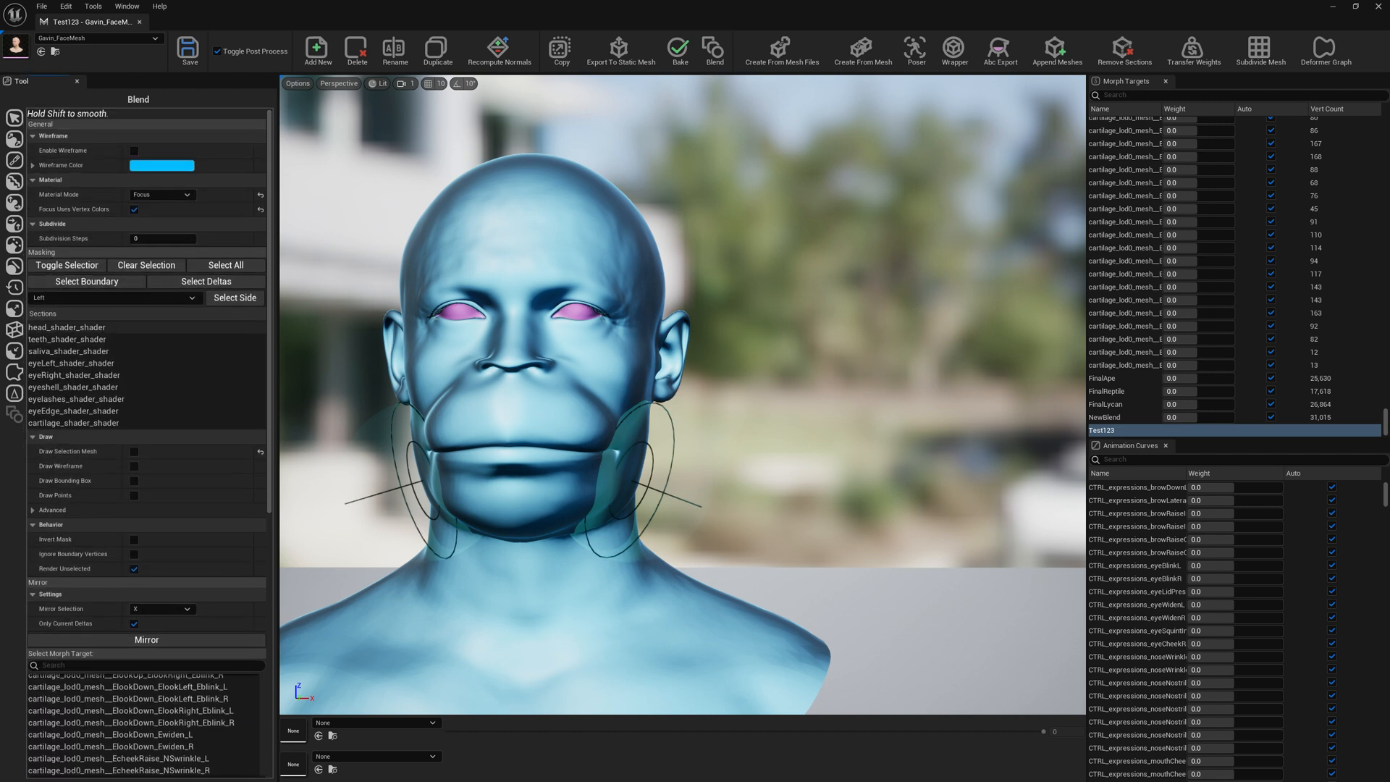
Step: On head_shader_shader with wireframe shown, blend FinalReptile brow ridges, undoing the teeth, and pick FinalLycan
left_click(65, 328)
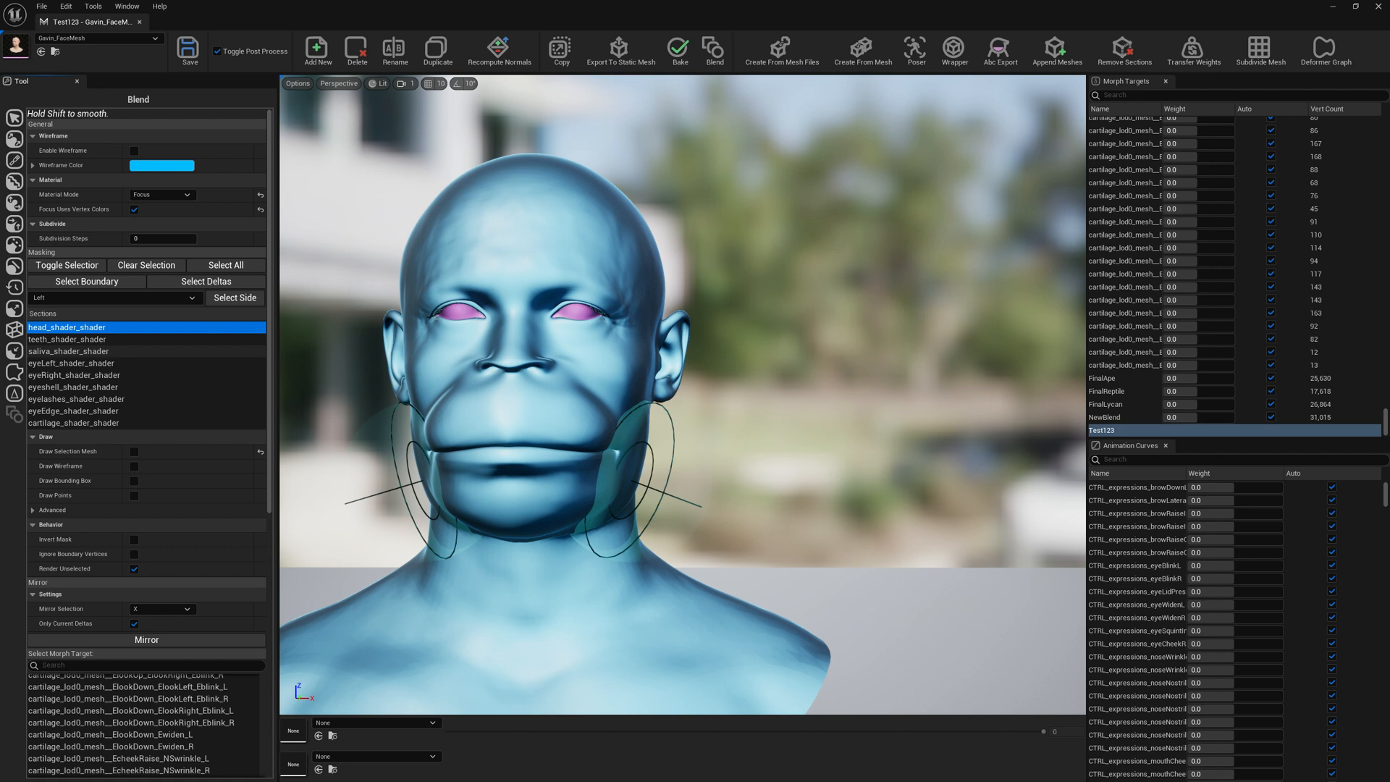
left_click(133, 467)
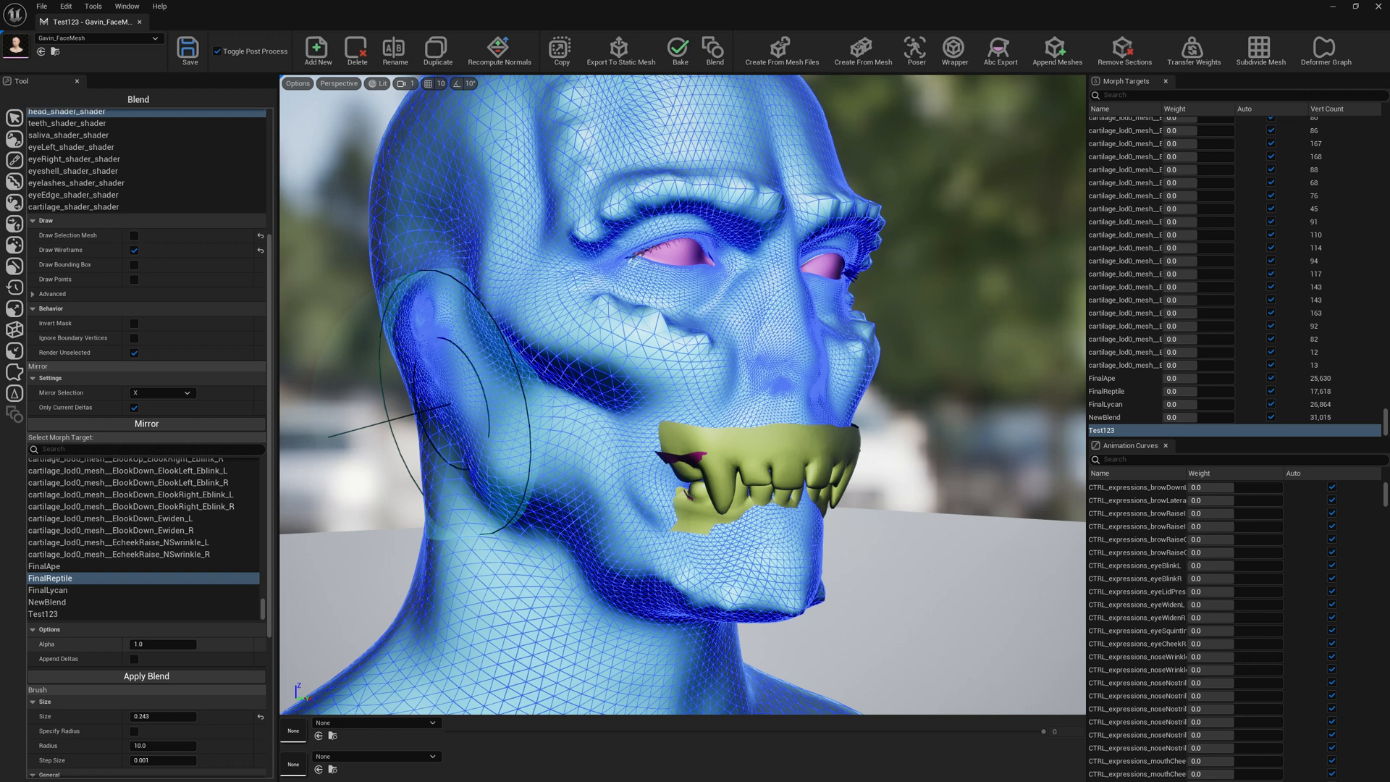
key("ctrl+z")
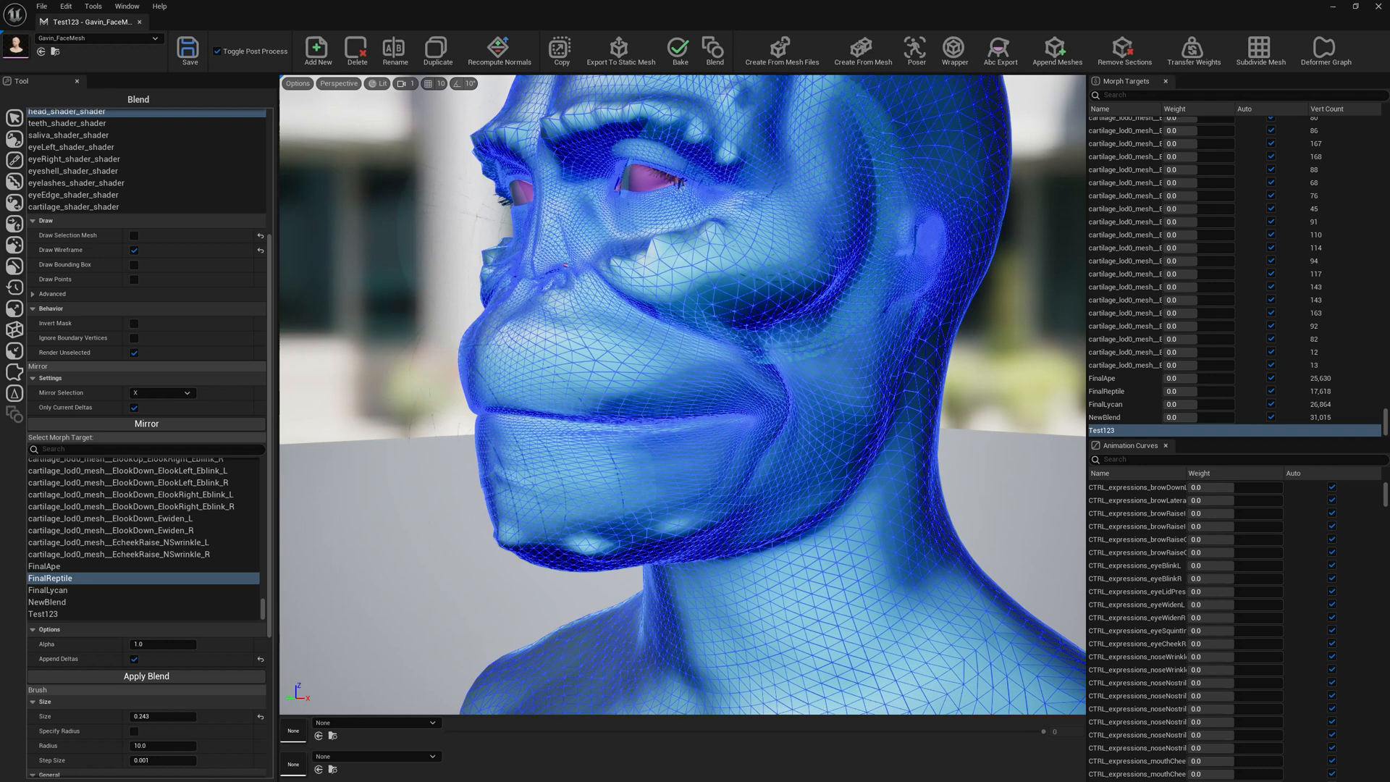
left_click(47, 589)
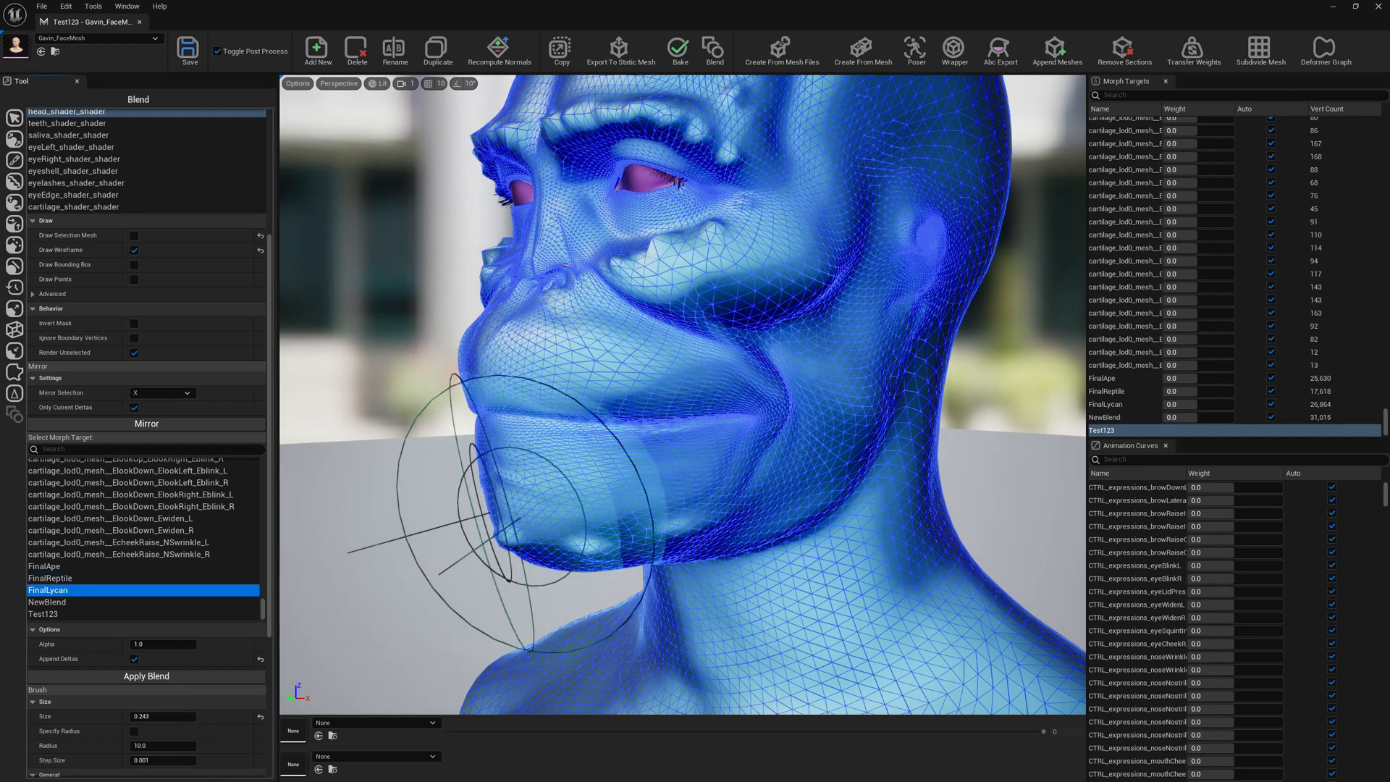
Step: Paint FinalLycan and FinalReptile into a longer snout and pointed ear, then select FinalApe again
scroll("up", 3)
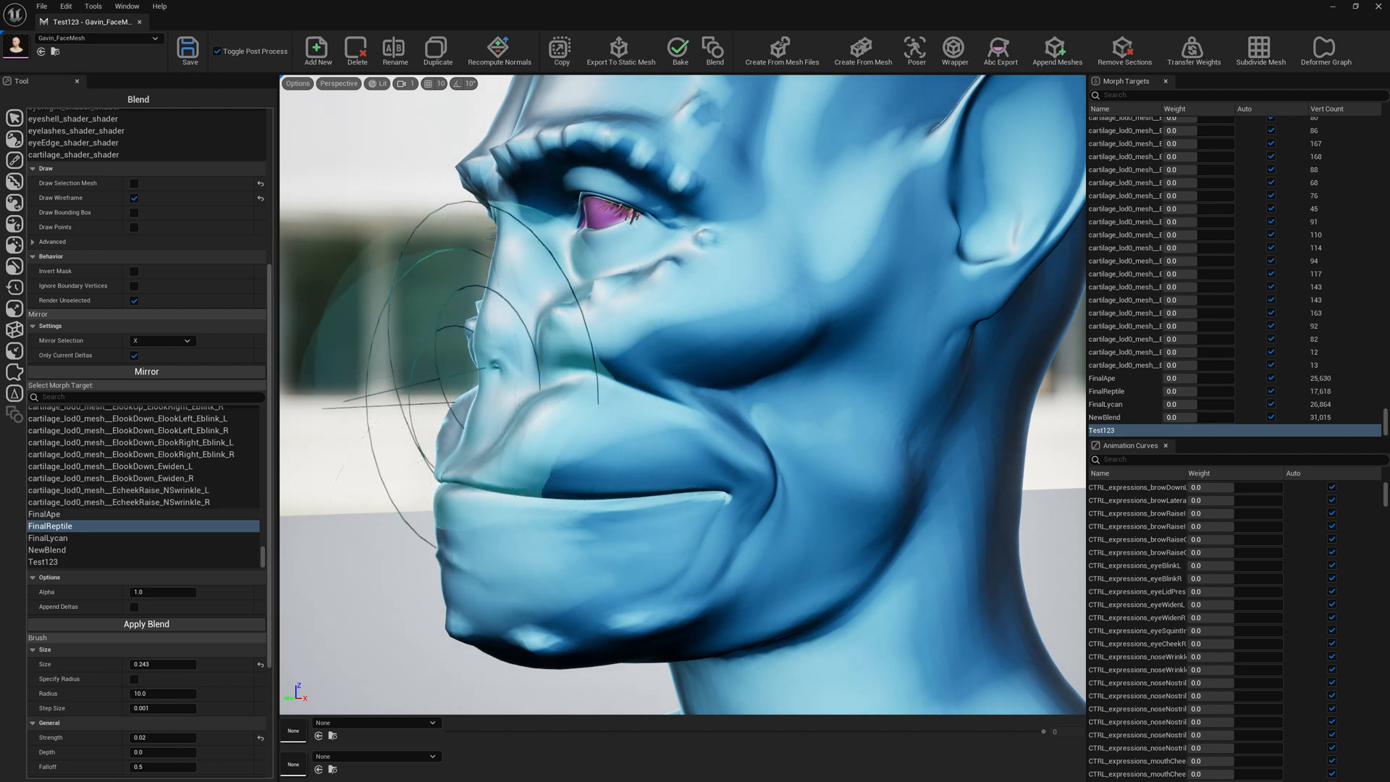
left_click(50, 514)
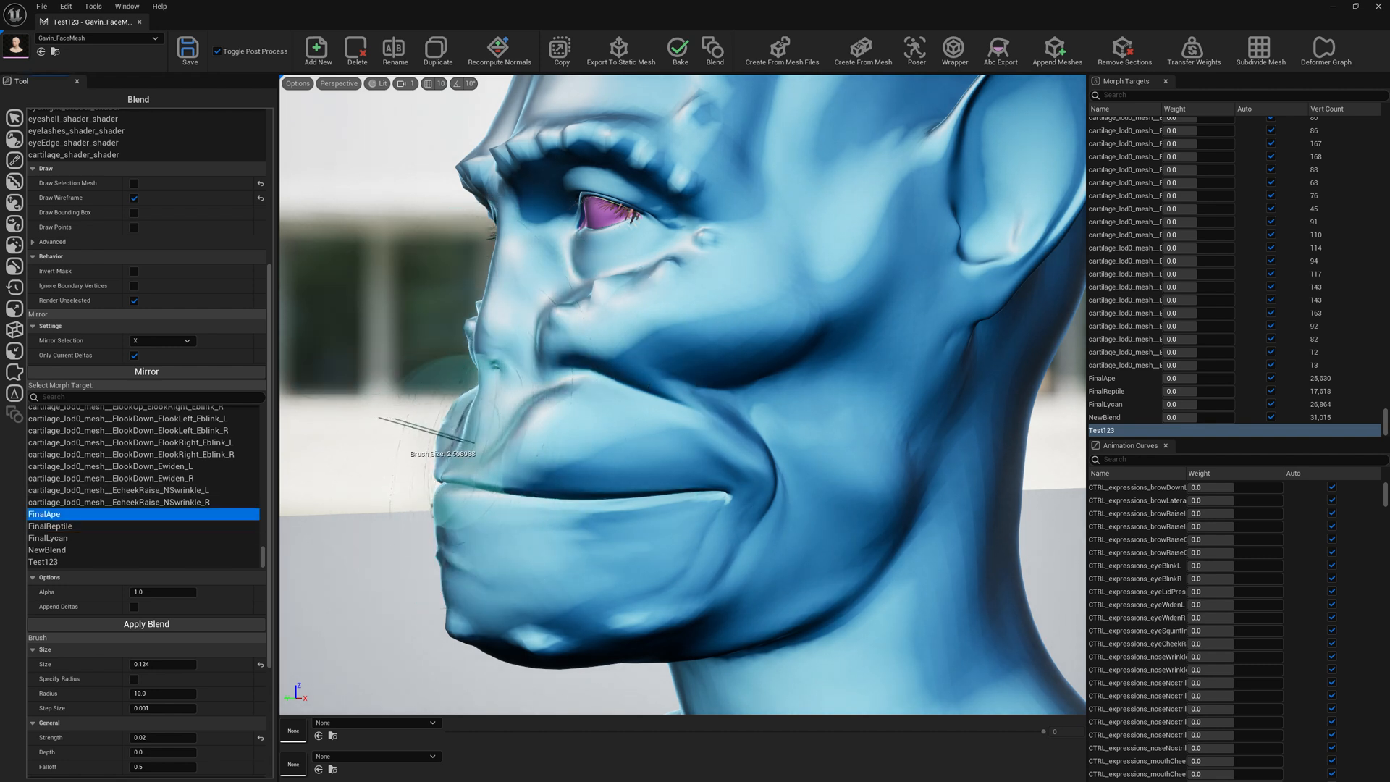